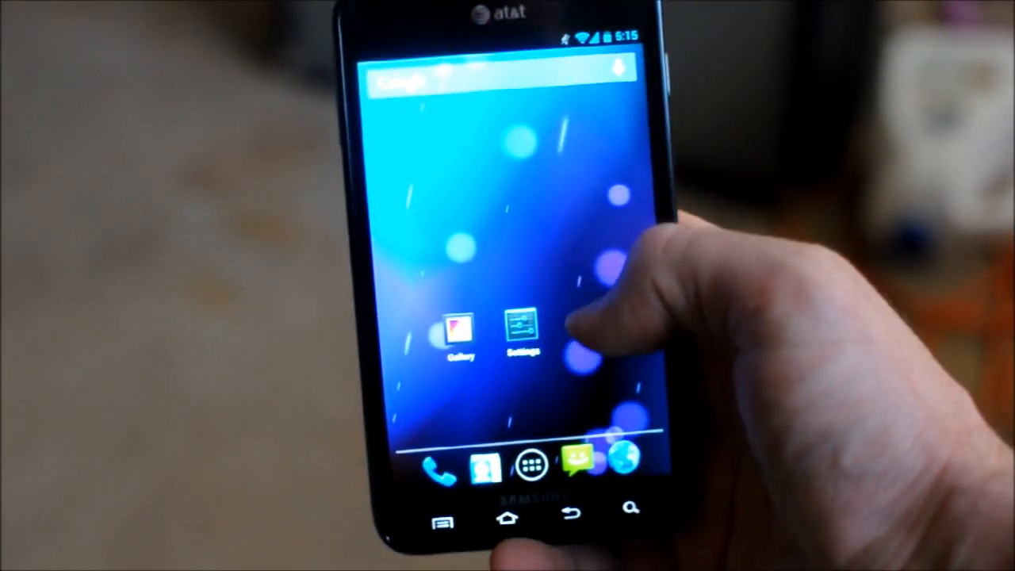
- Open the Settings app from the home screen shortcut
click(521, 325)
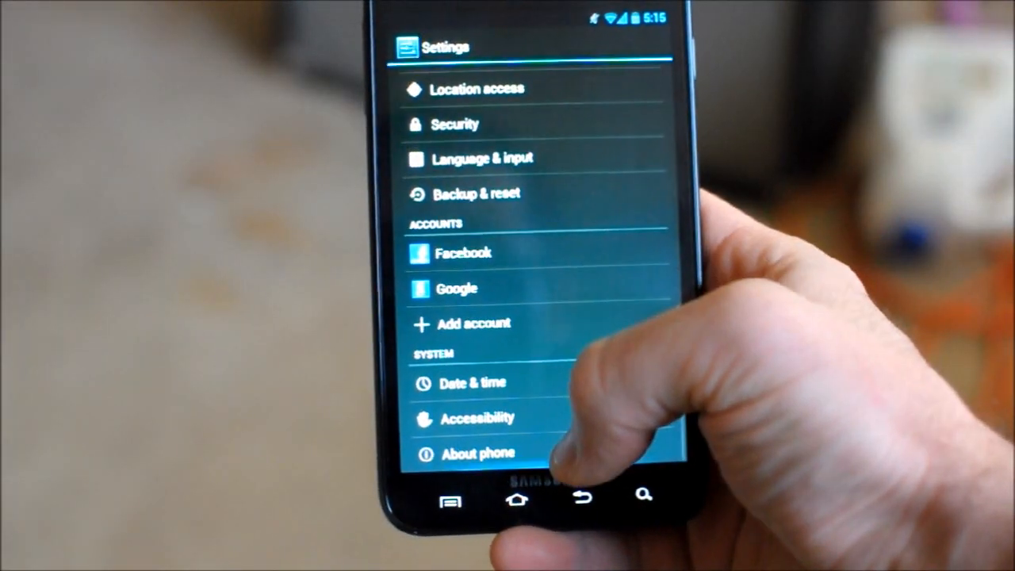
- View About phone showing Android 4.2.1, then return to the home screen
click(478, 453)
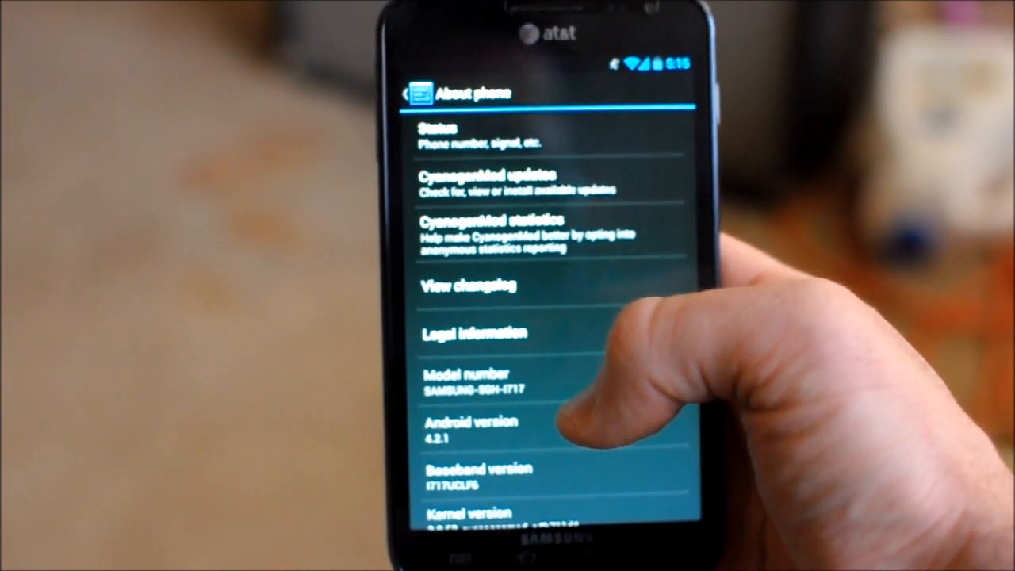
click(527, 519)
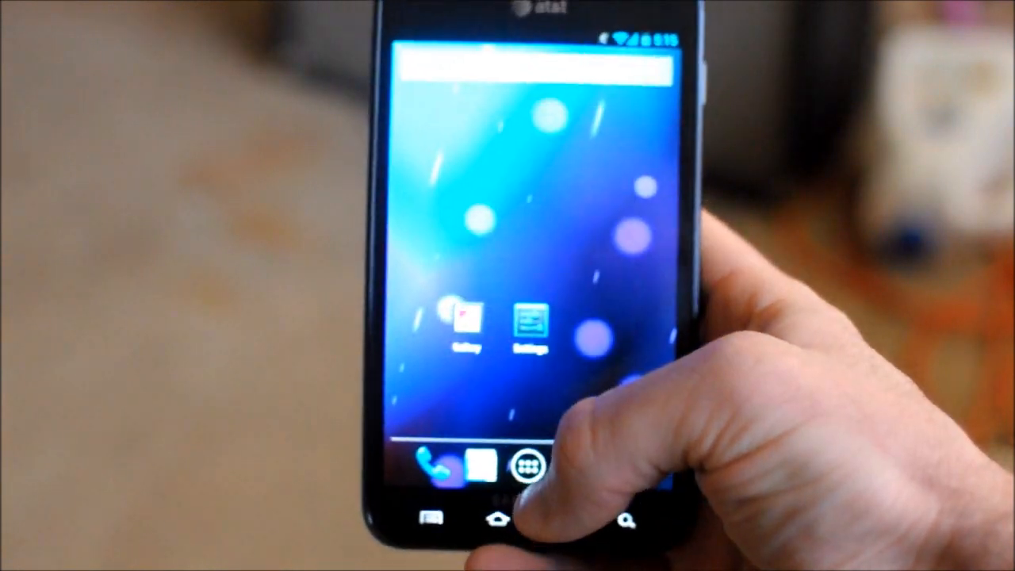